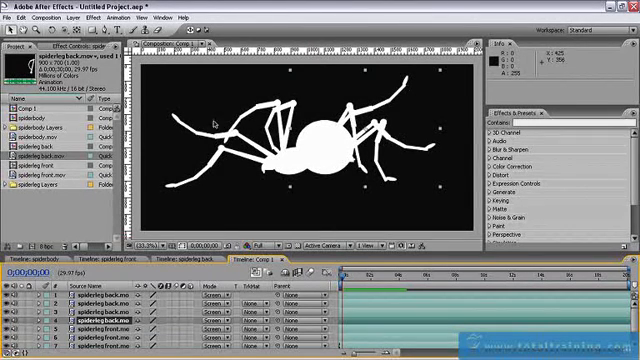
# Step: Add Levels to Adjustment Layer 1 and pull Input White down to about 128 so edges read solid white
pyautogui.click(84, 18)
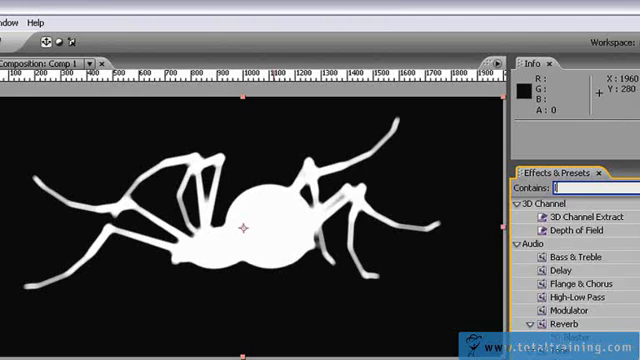
pyautogui.write('level')
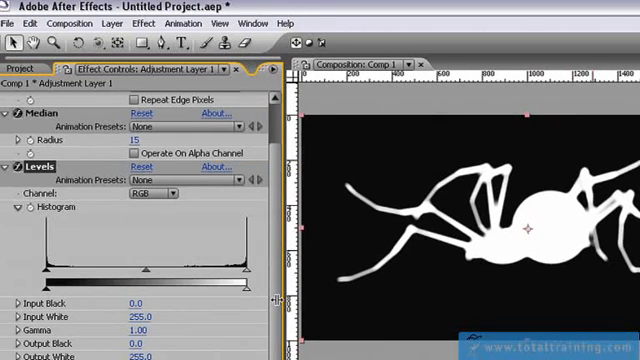
pyautogui.moveTo(252, 278); pyautogui.dragTo(218, 278)
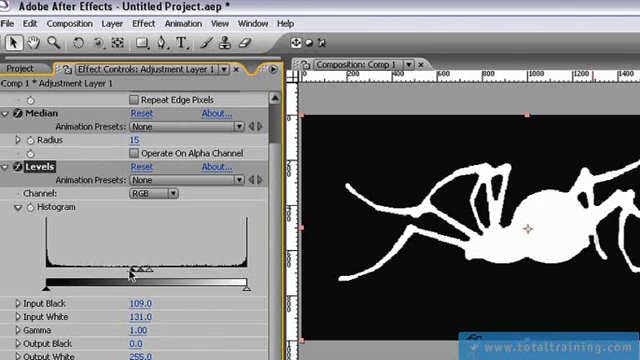
pyautogui.moveTo(136, 270); pyautogui.dragTo(128, 270)
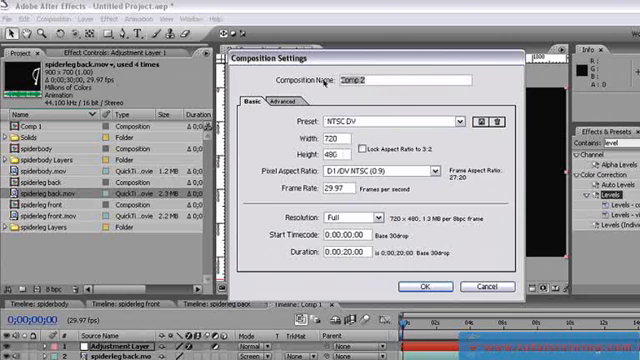
# Step: Name the new NTSC DV 720x480 composition 'spider walking' and confirm it
pyautogui.write('spider')
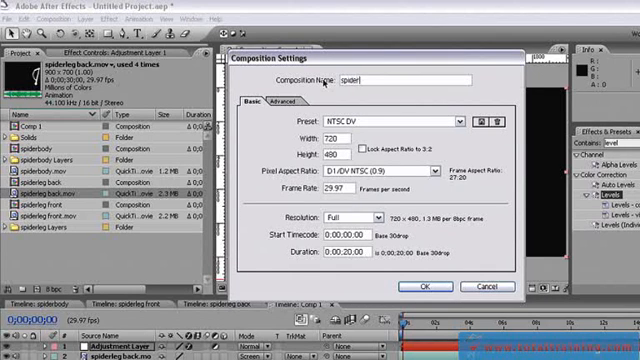
pyautogui.write('walking')
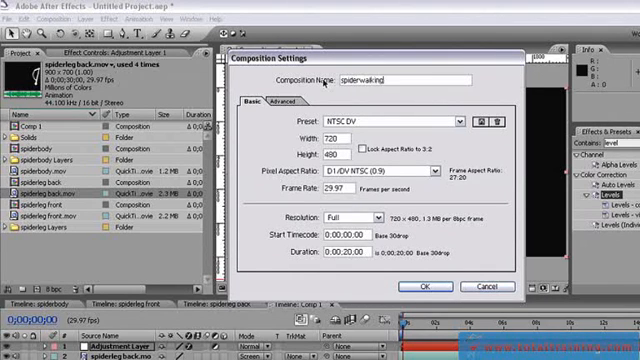
pyautogui.click(424, 284)
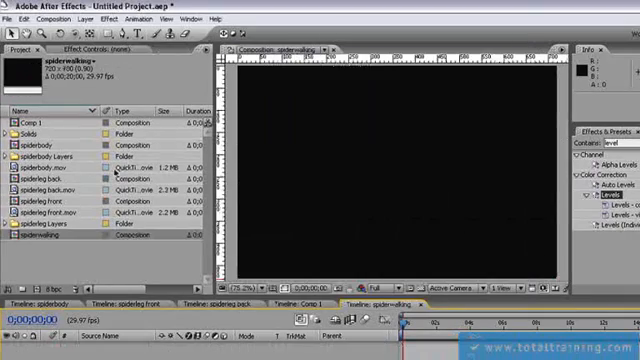